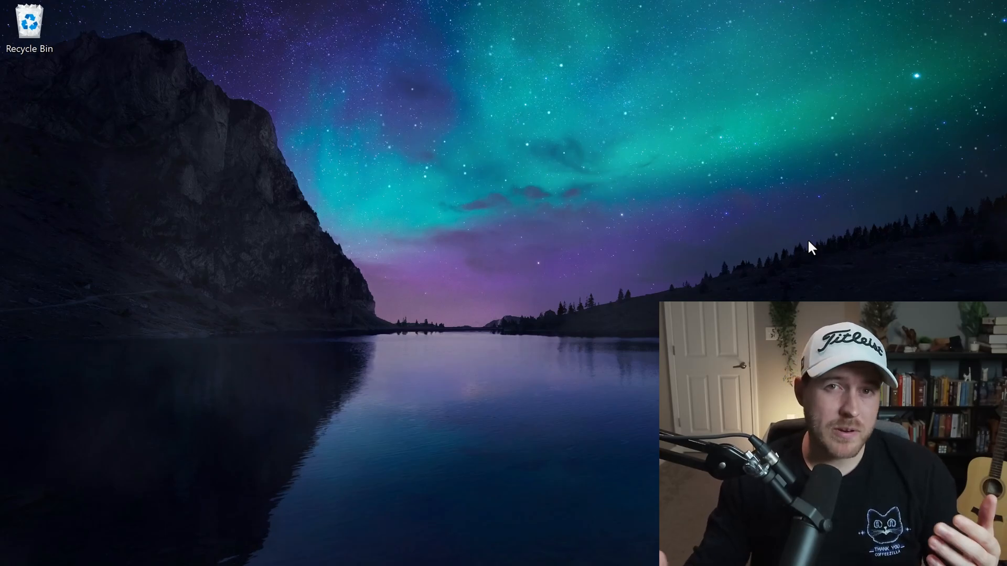
{"action": "mouse_move", "coordinate": [466, 214]}
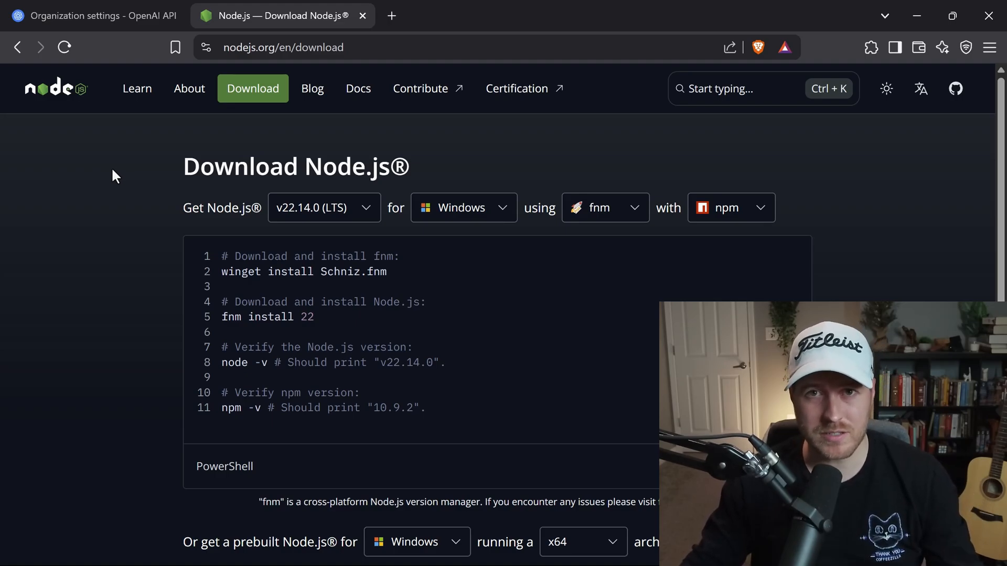
{"action": "mouse_move", "coordinate": [247, 136]}
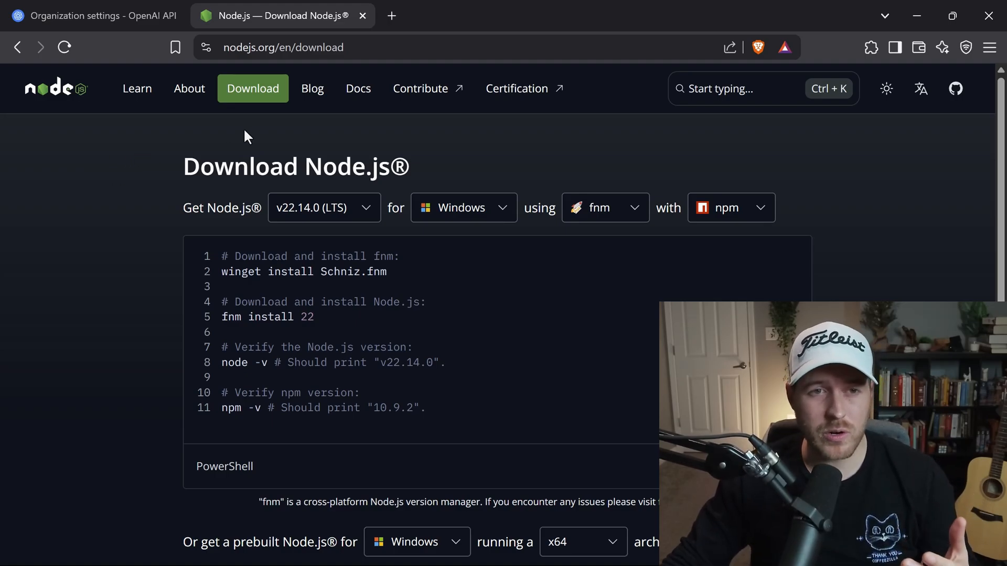
Scroll the Node.js download page down to the prebuilt Windows installer options.
{"action": "scroll", "scroll_direction": "down", "scroll_amount": 3}
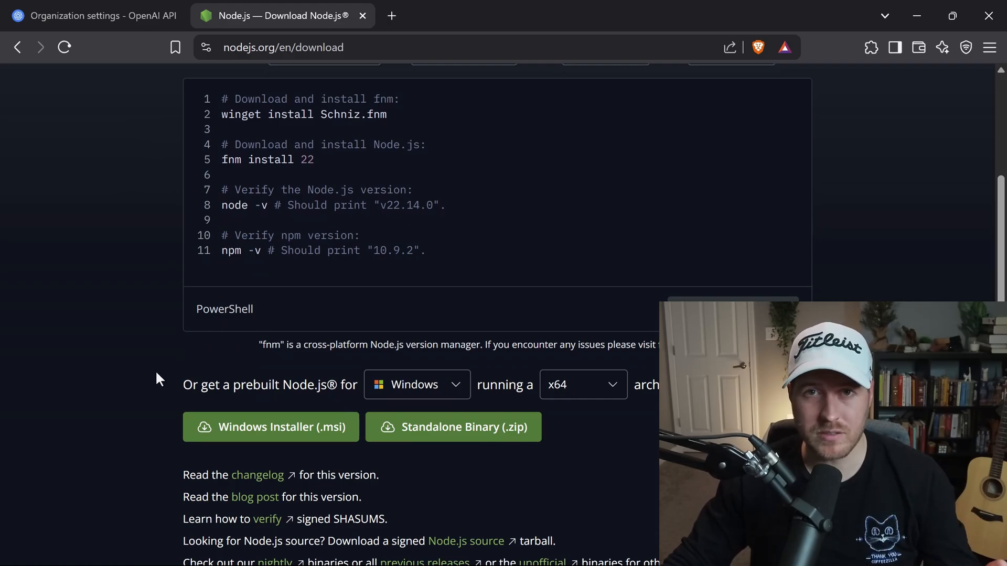
{"action": "mouse_move", "coordinate": [284, 437]}
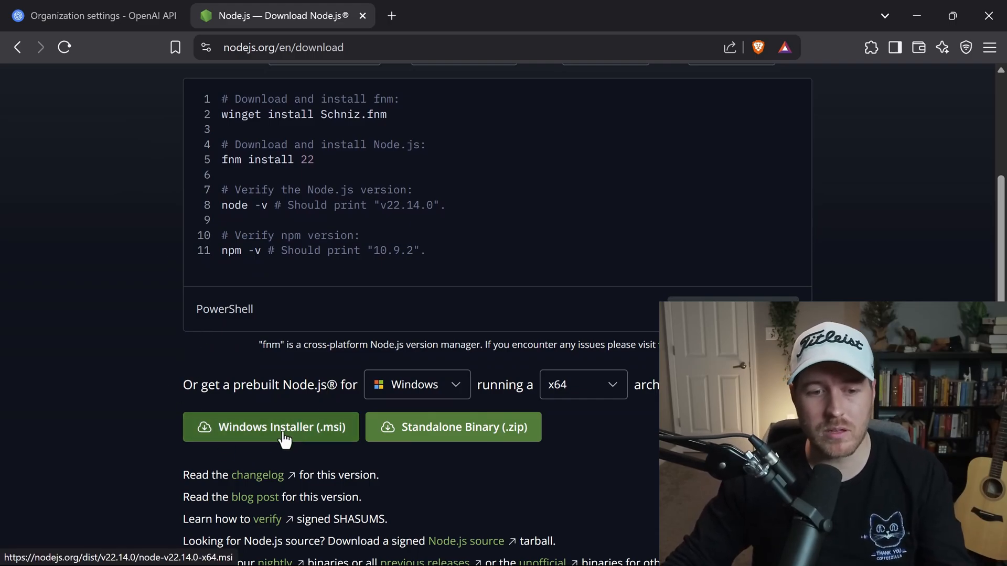
{"action": "mouse_move", "coordinate": [115, 340]}
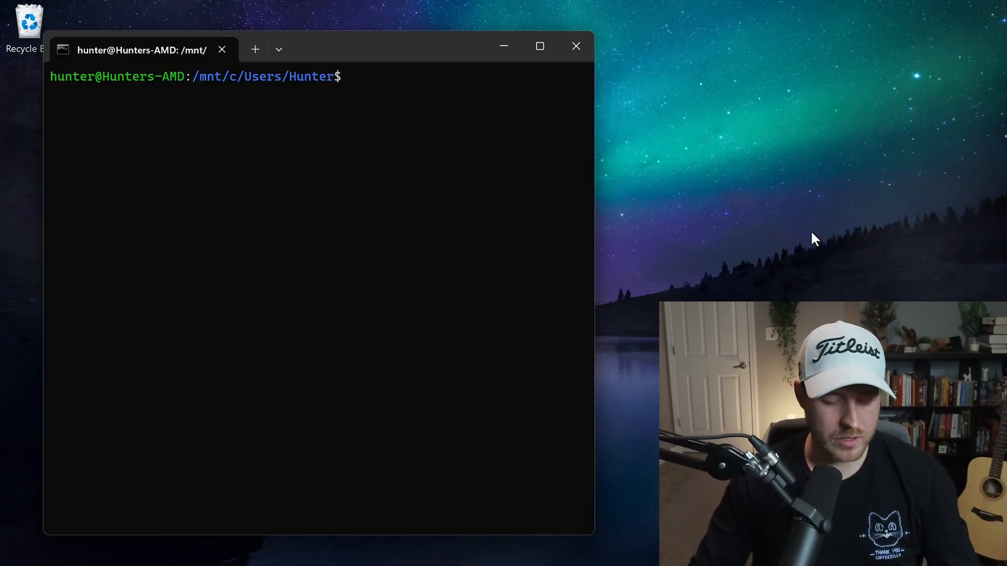
Launch a terminal, run node --version, and highlight the reported v22.14.0.
{"action": "left_click", "coordinate": [277, 548]}
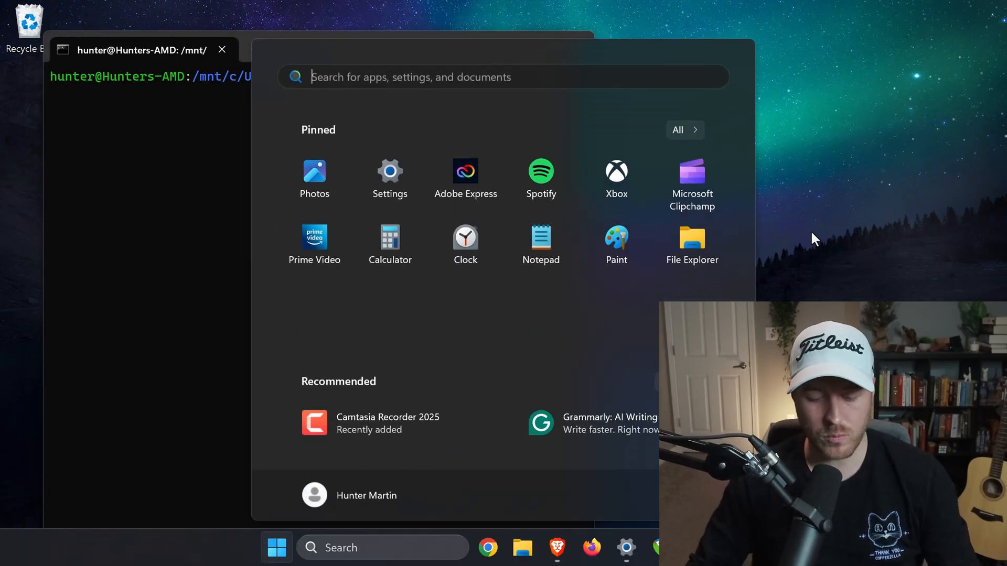
{"action": "type", "text": "cmd"}
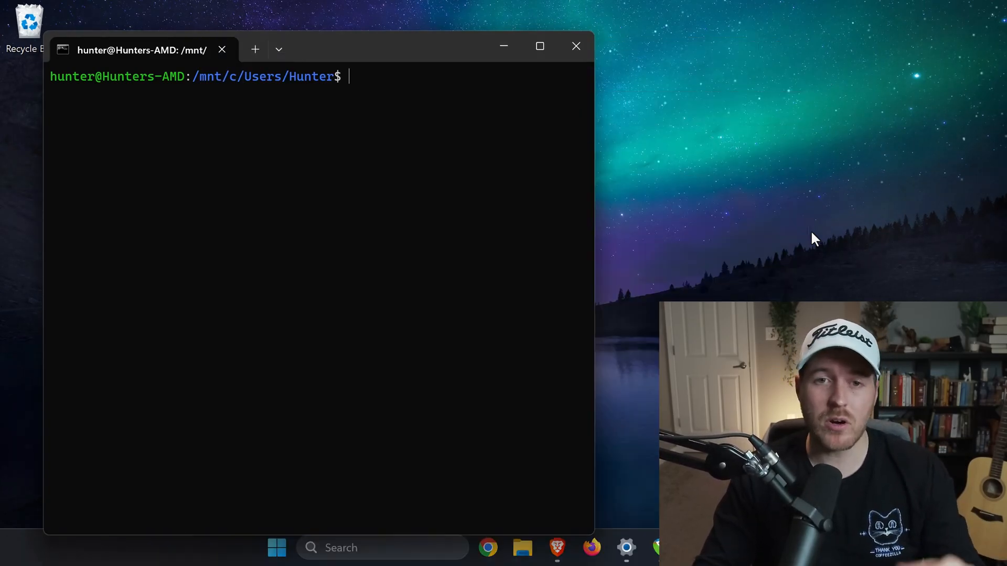
{"action": "mouse_move", "coordinate": [877, 226]}
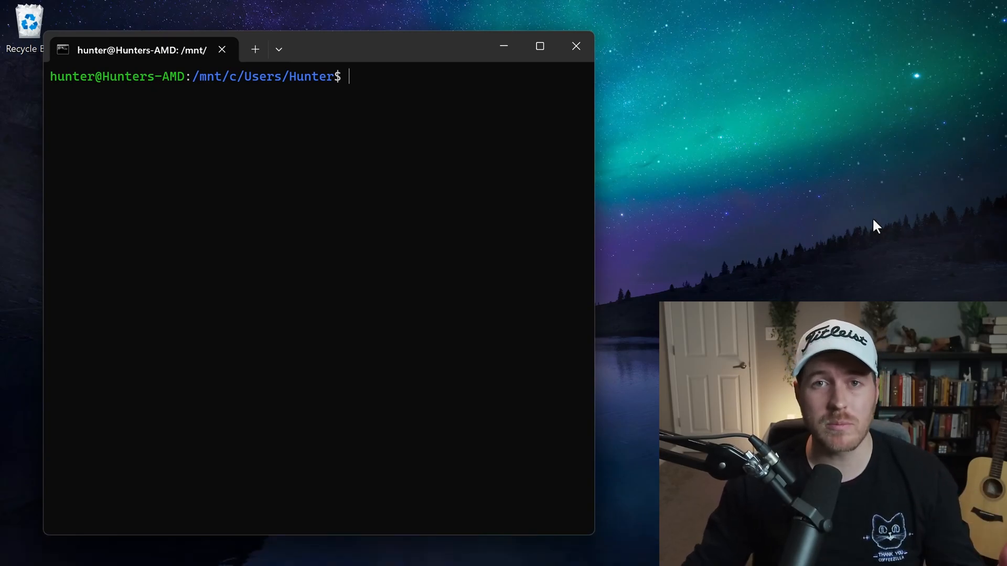
{"action": "mouse_move", "coordinate": [671, 196]}
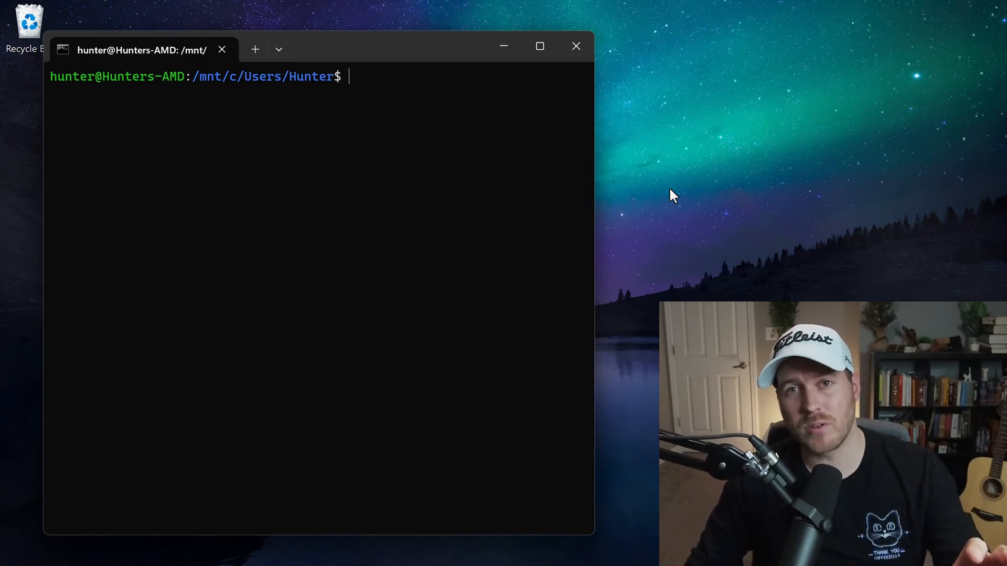
{"action": "type", "text": "node --version"}
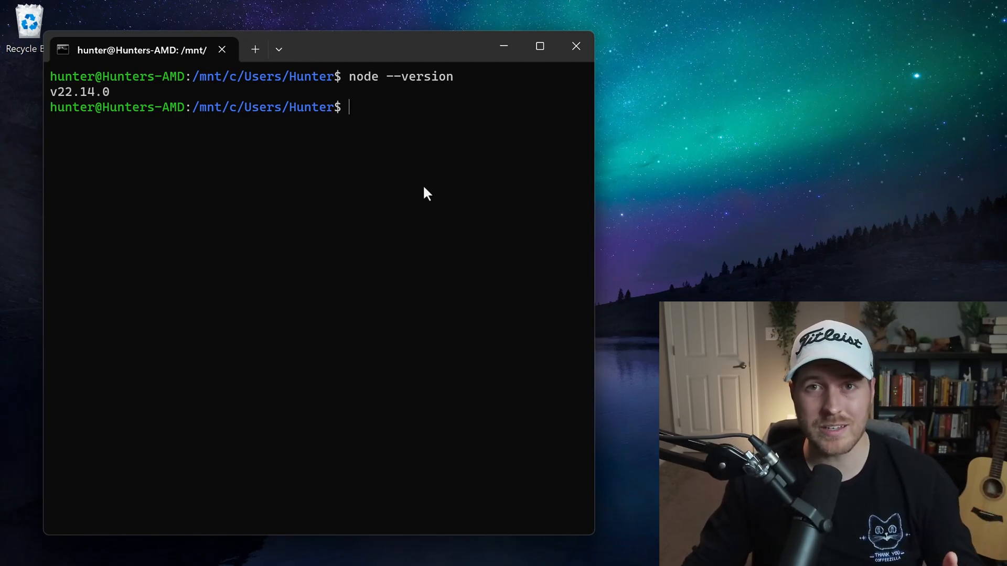
{"action": "mouse_move", "coordinate": [116, 95]}
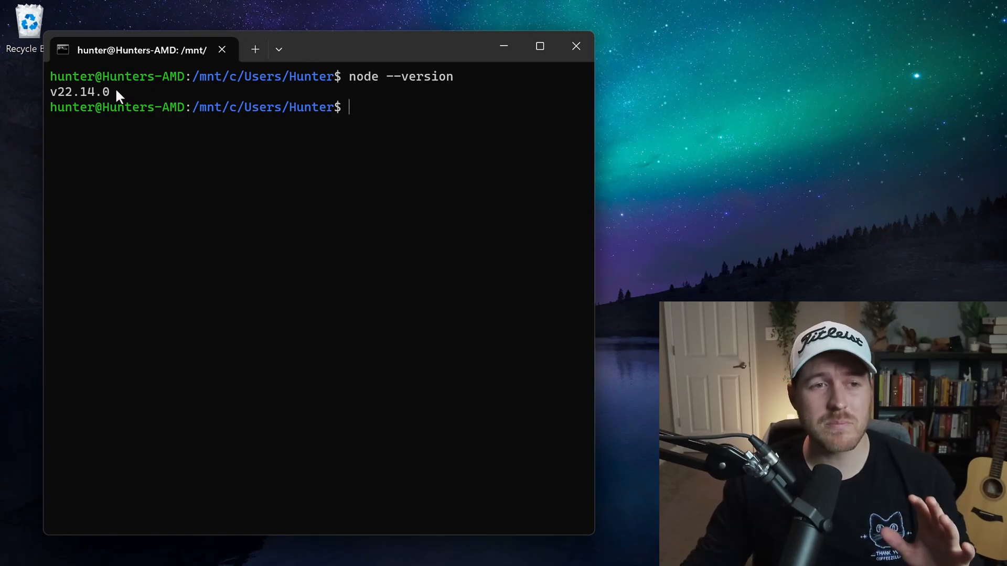
{"action": "double_click", "coordinate": [79, 91]}
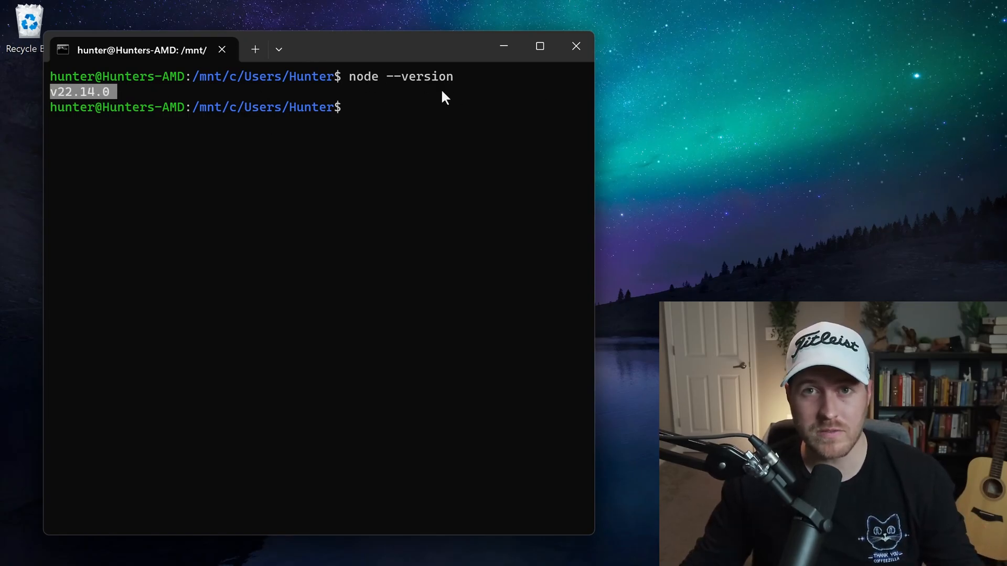
{"action": "type", "text": "npm install -g @openai/codex"}
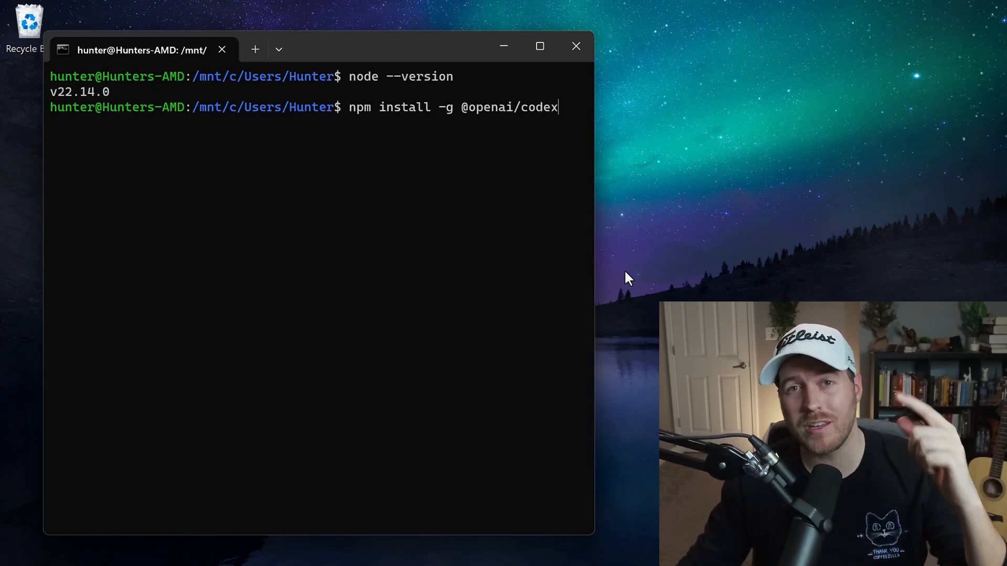
{"action": "mouse_move", "coordinate": [415, 127]}
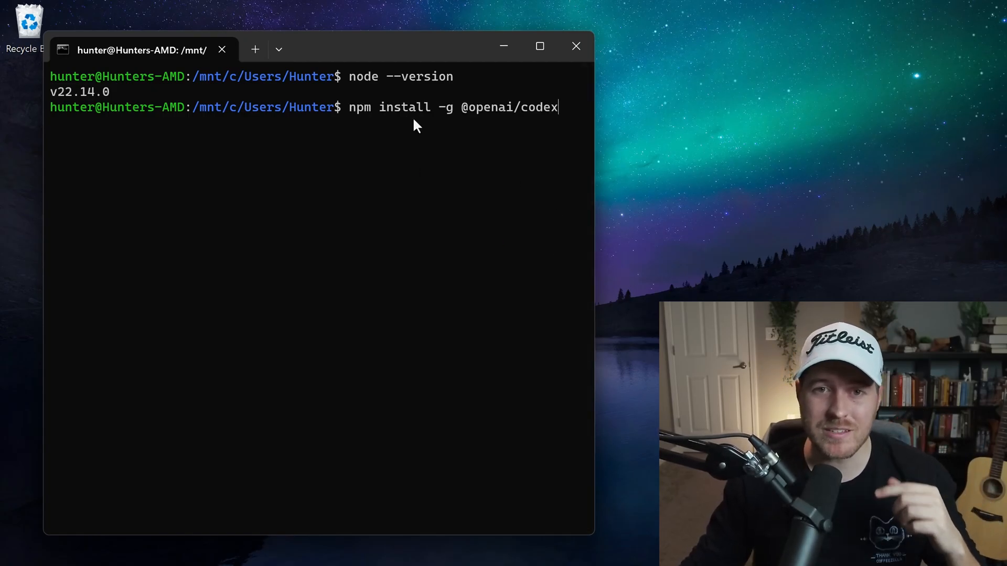
{"action": "mouse_move", "coordinate": [482, 121]}
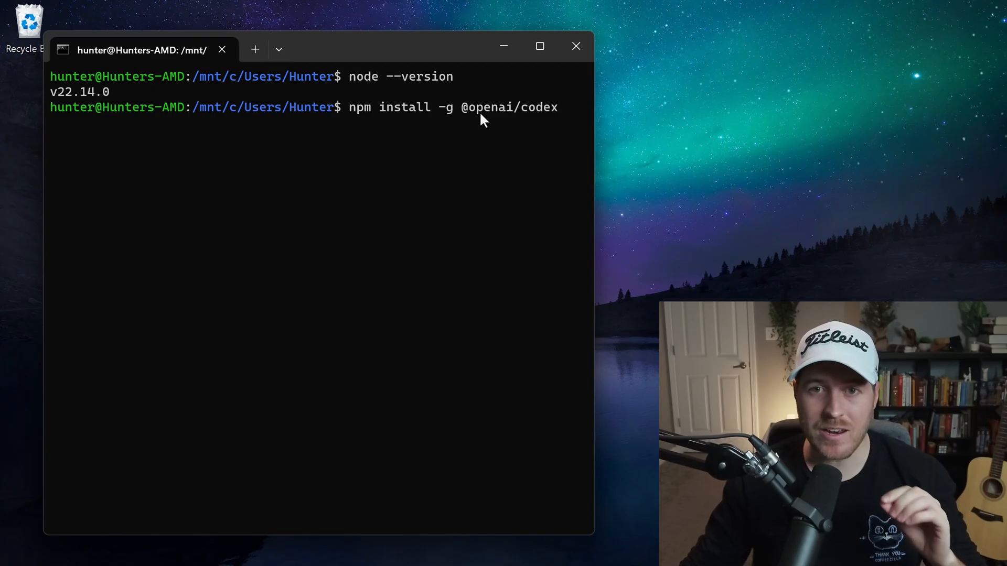
{"action": "mouse_move", "coordinate": [535, 122]}
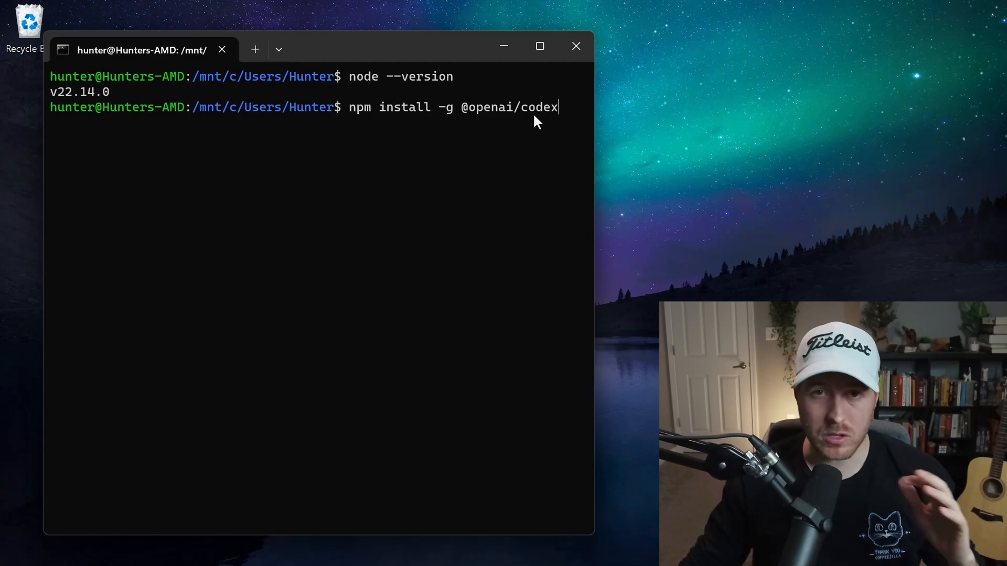
{"action": "mouse_move", "coordinate": [535, 123]}
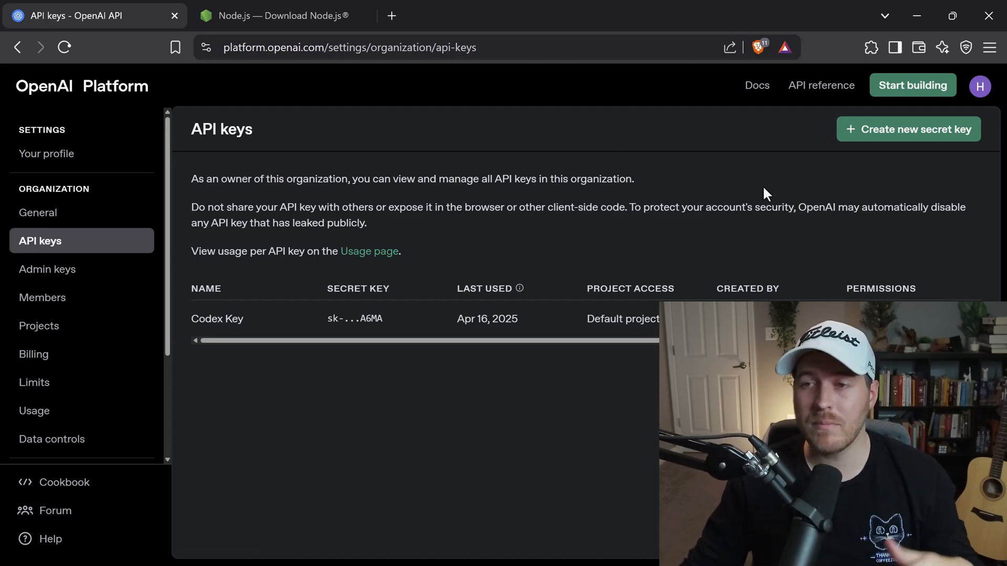
{"action": "mouse_move", "coordinate": [495, 123]}
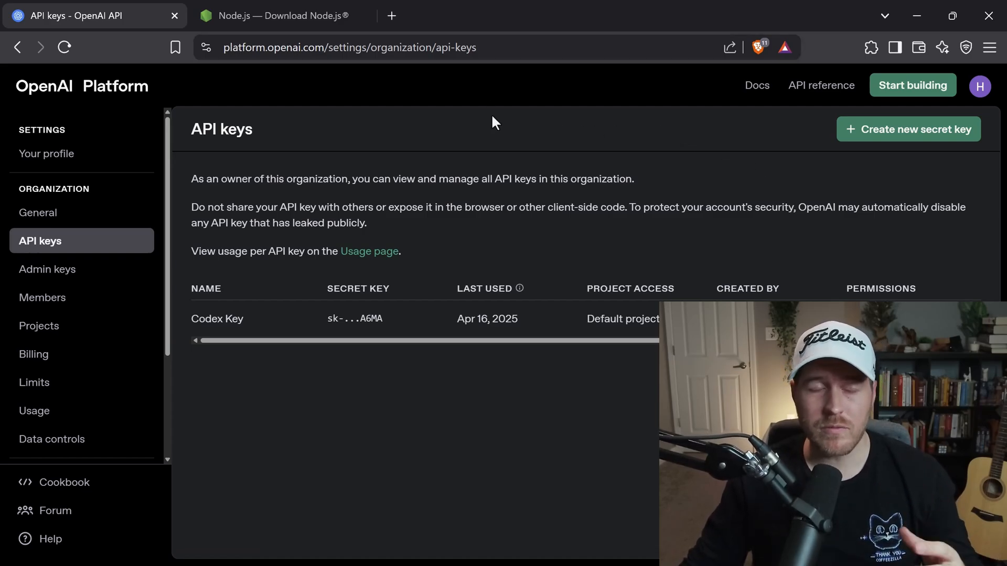
{"action": "mouse_move", "coordinate": [42, 251]}
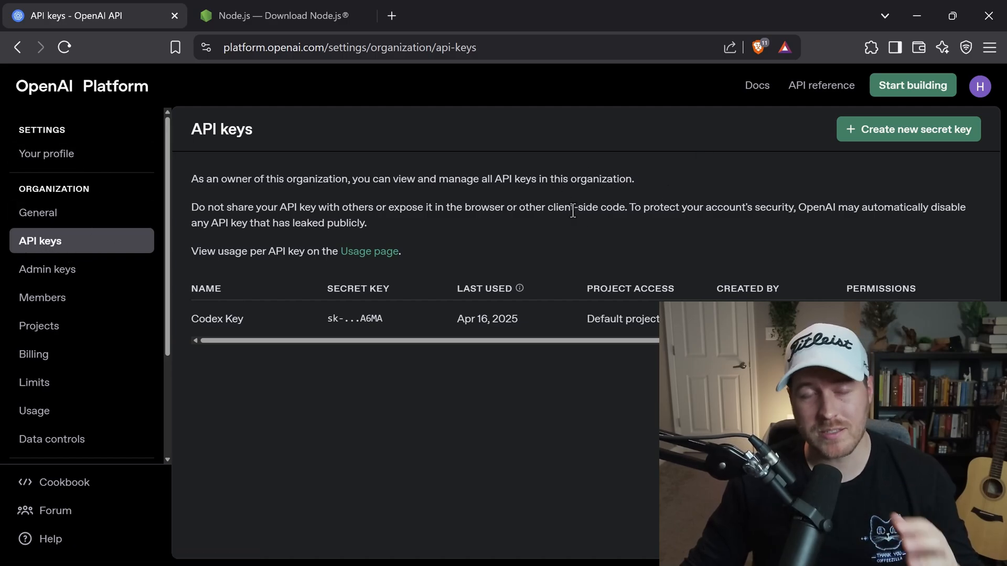
{"action": "mouse_move", "coordinate": [592, 241]}
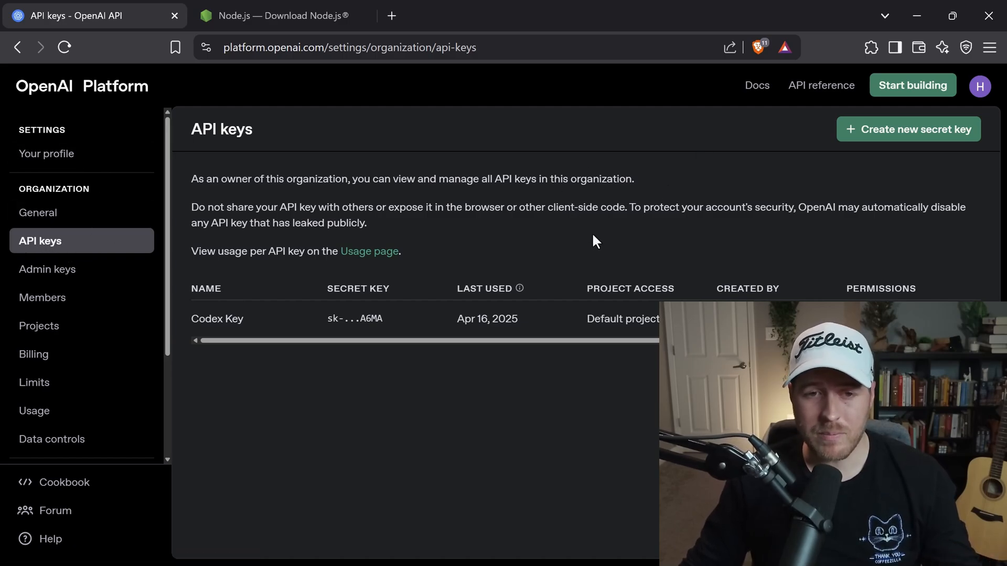
{"action": "mouse_move", "coordinate": [573, 268]}
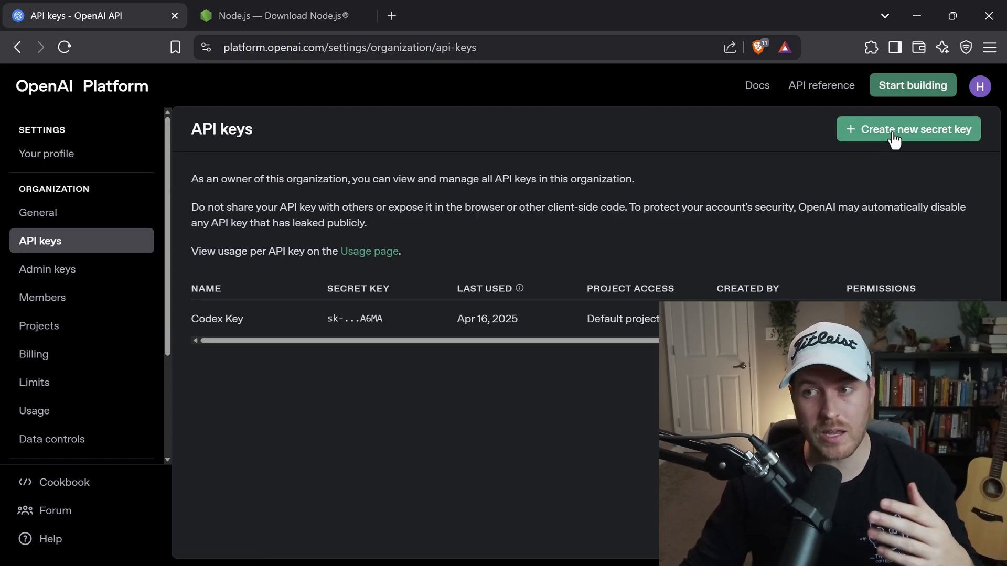
Generate a secret key titled 'OpenAI Codex Key' under the Default project.
{"action": "left_click", "coordinate": [908, 129]}
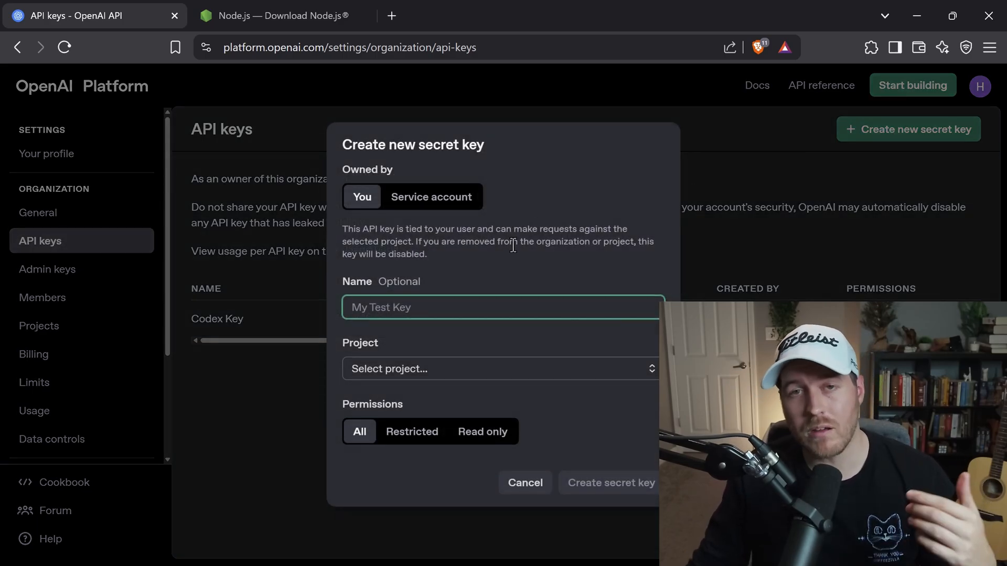
{"action": "type", "text": "OpenAI Codex Key"}
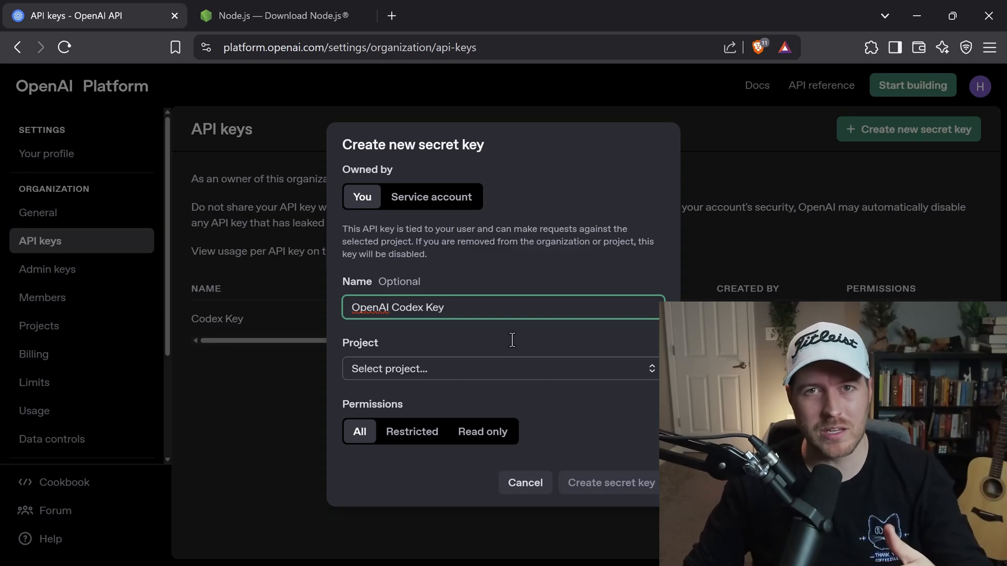
{"action": "left_click", "coordinate": [500, 369]}
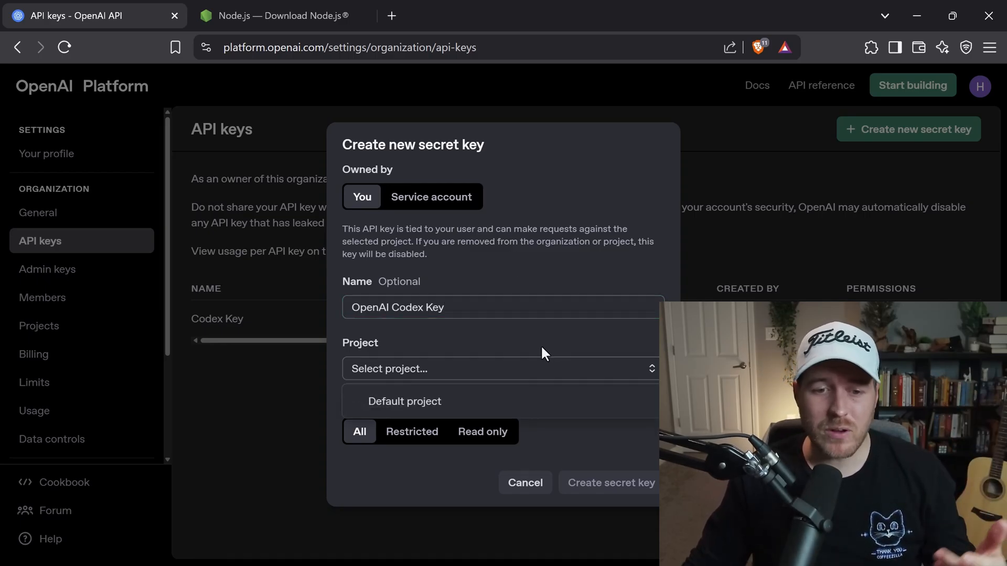
{"action": "mouse_move", "coordinate": [498, 403]}
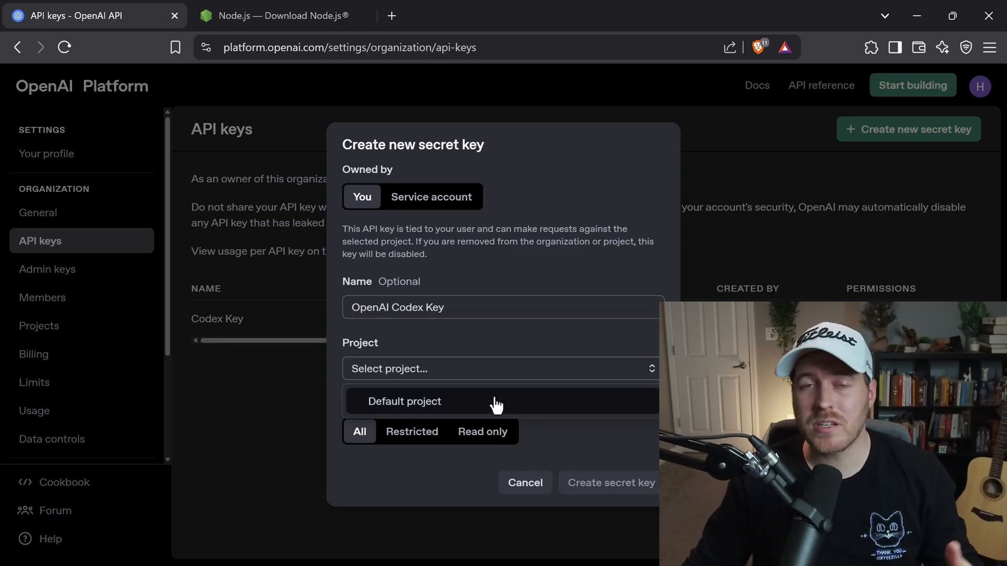
{"action": "mouse_move", "coordinate": [395, 390]}
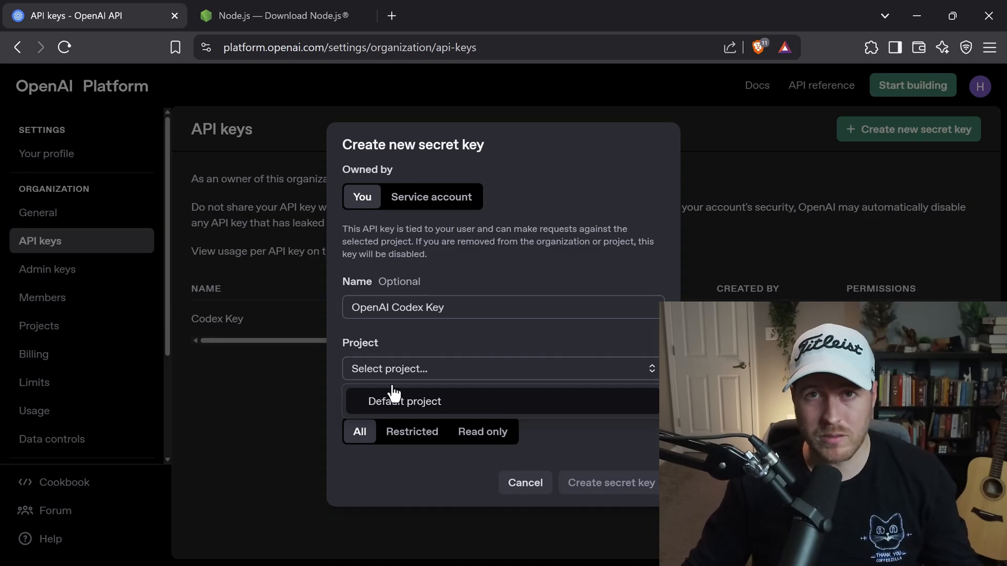
{"action": "left_click", "coordinate": [404, 401]}
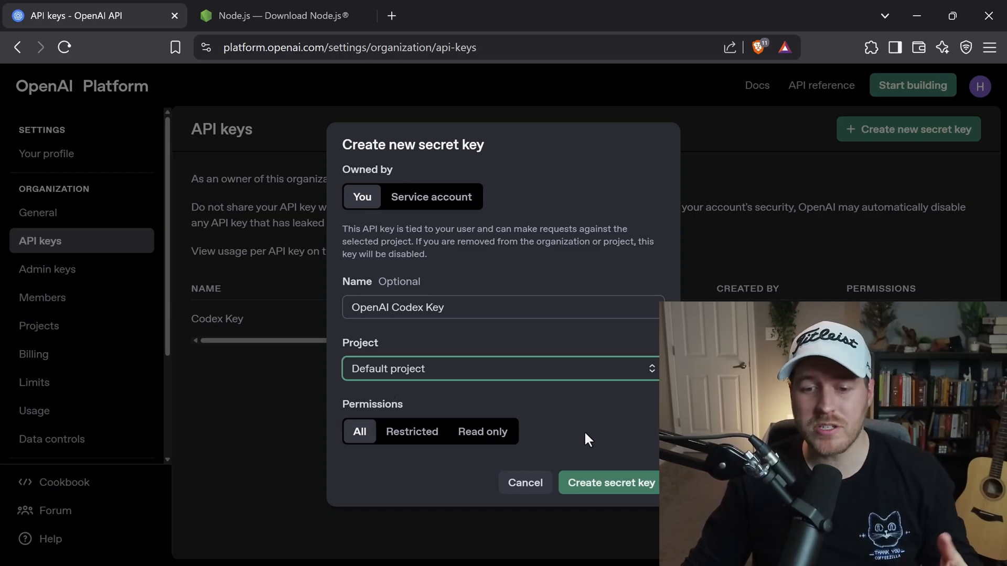
{"action": "left_click", "coordinate": [611, 482]}
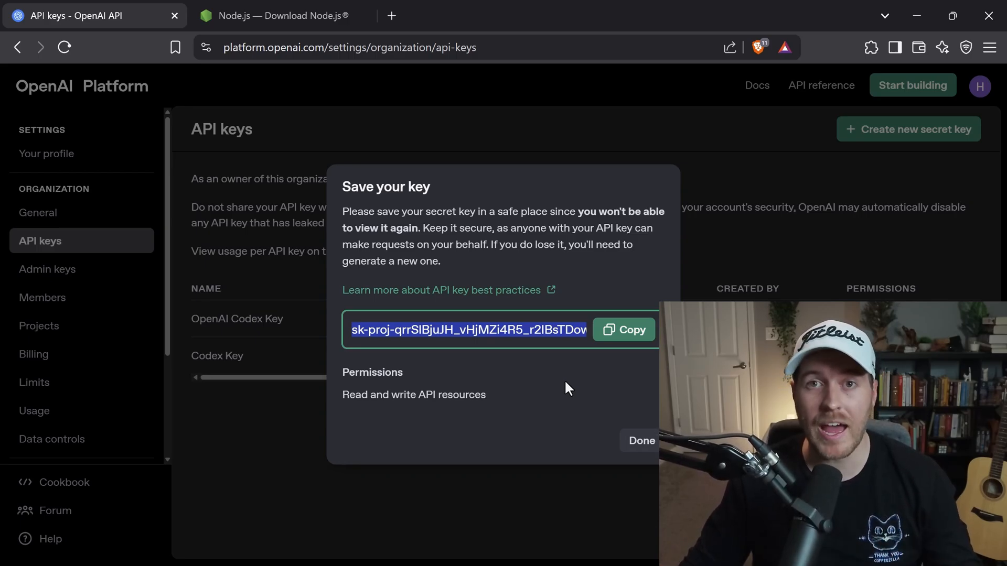
{"action": "mouse_move", "coordinate": [602, 357]}
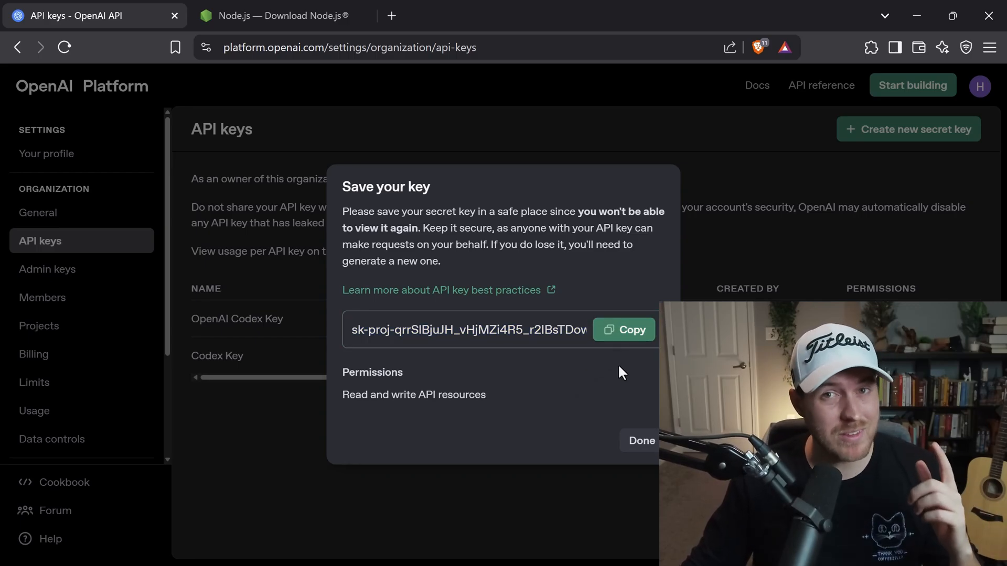
Copy the newly generated secret key from the Save your key dialog.
{"action": "left_click", "coordinate": [640, 440]}
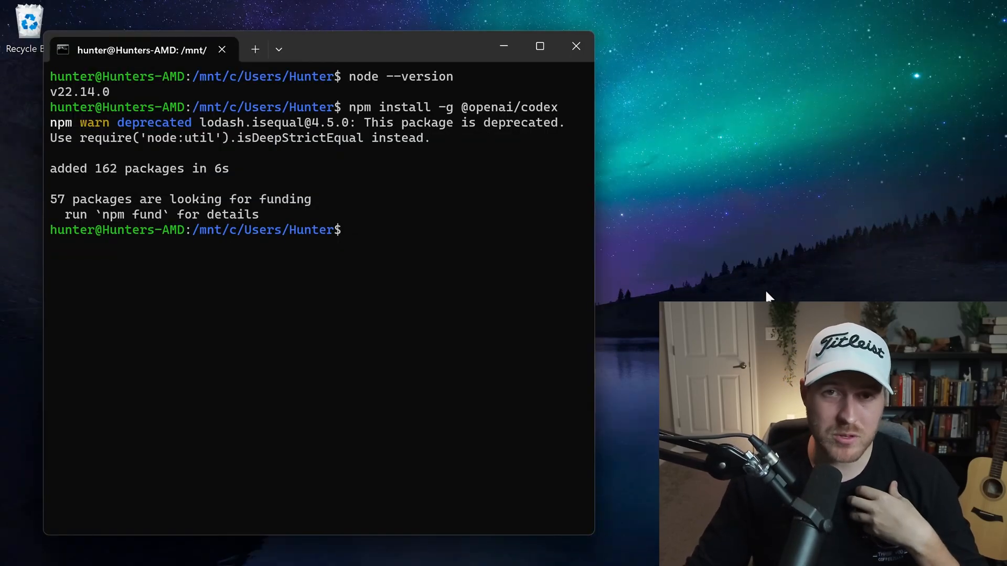
Type the export command in the Linux shell, highlighting the OPENAI_API_KEY variable name.
{"action": "type", "text": "expor"}
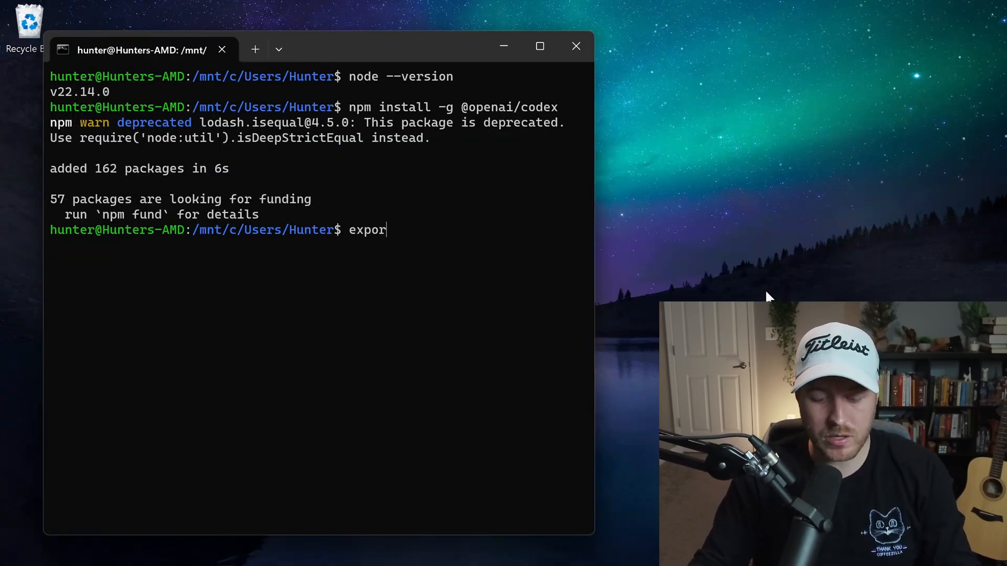
{"action": "type", "text": "t"}
{"action": "type", "text": "set"}
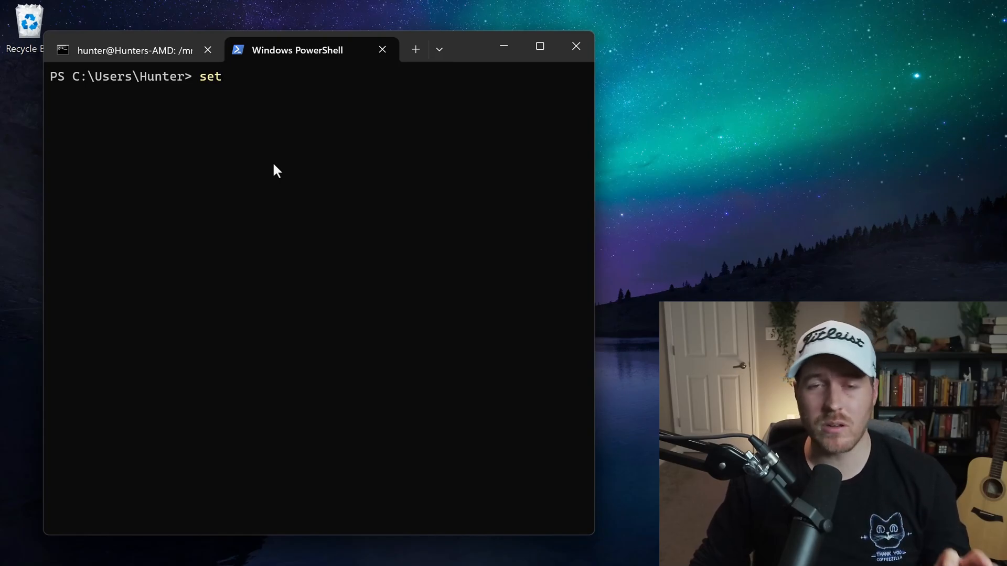
{"action": "left_click", "coordinate": [129, 50]}
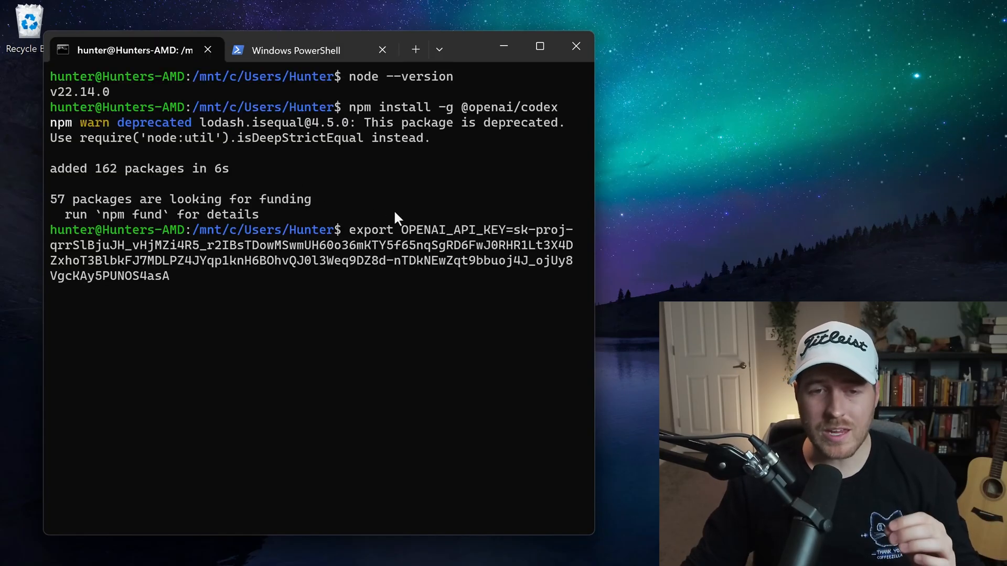
{"action": "double_click", "coordinate": [427, 230]}
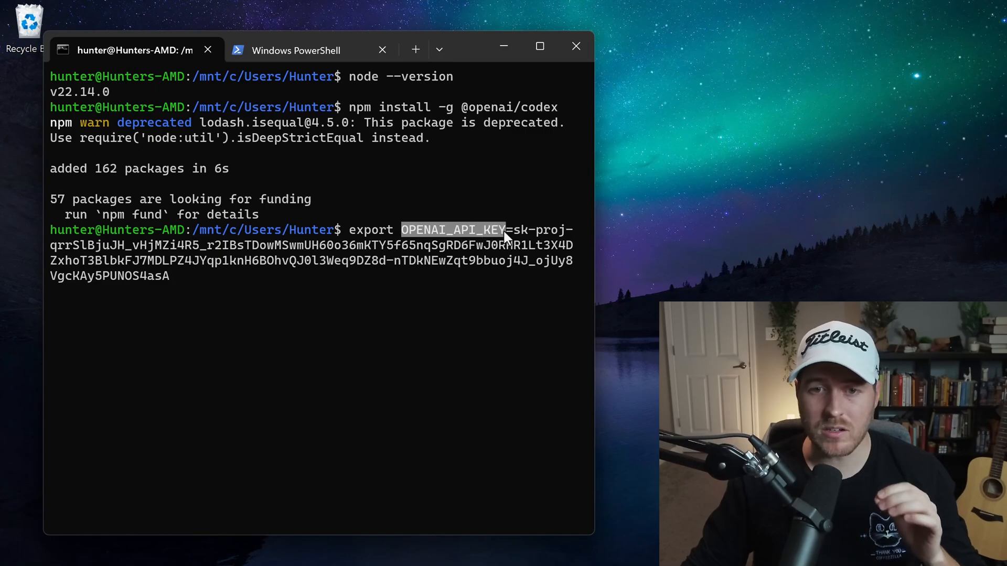
{"action": "mouse_move", "coordinate": [527, 289]}
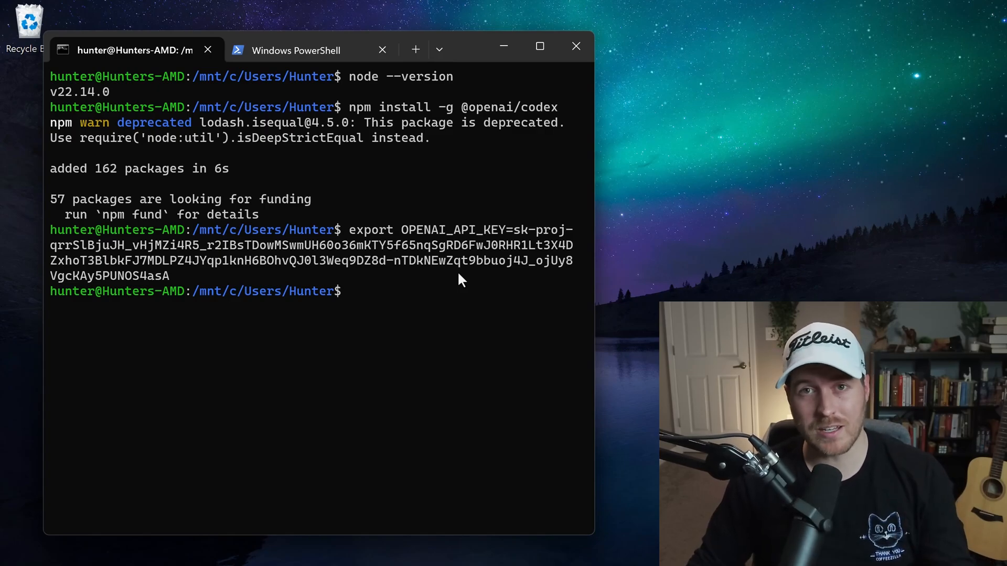
Run codex from the home folder, where it warns about the missing git repo.
{"action": "type", "text": "codex"}
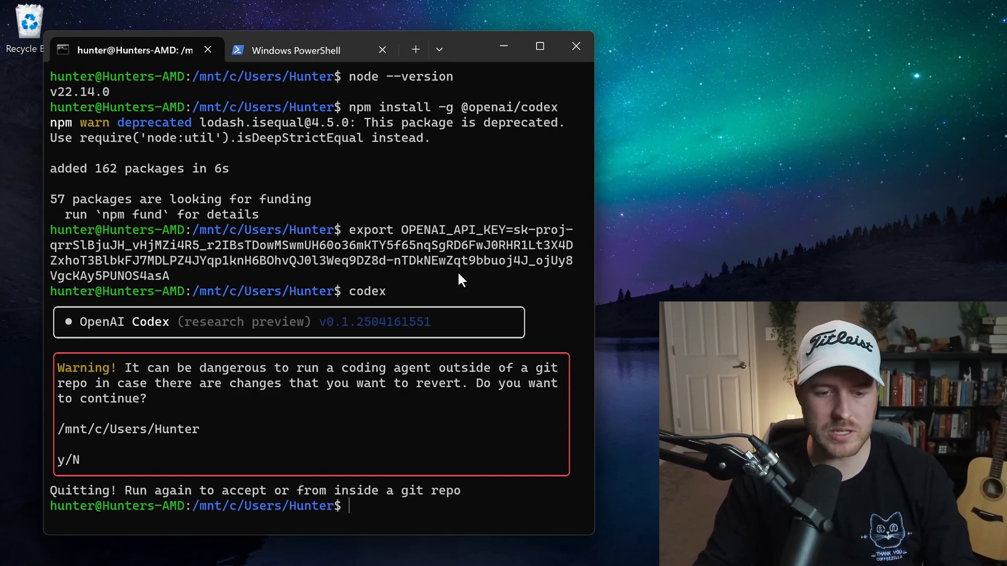
Create and enter the codex-app folder, initialise git, and relaunch codex there.
{"action": "type", "text": "mkdir codex-app"}
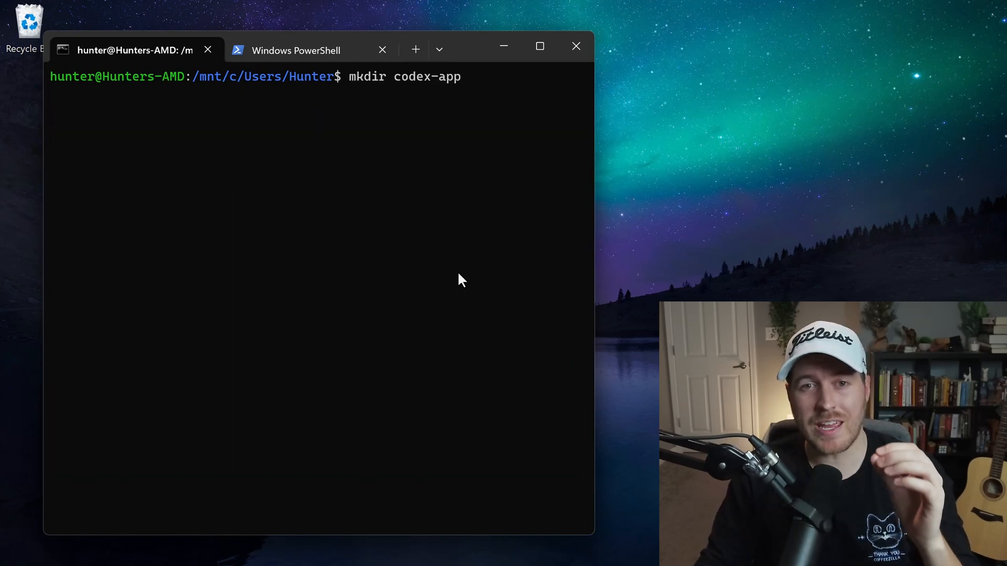
{"action": "type", "text": "cd codex-app/"}
{"action": "type", "text": "git init"}
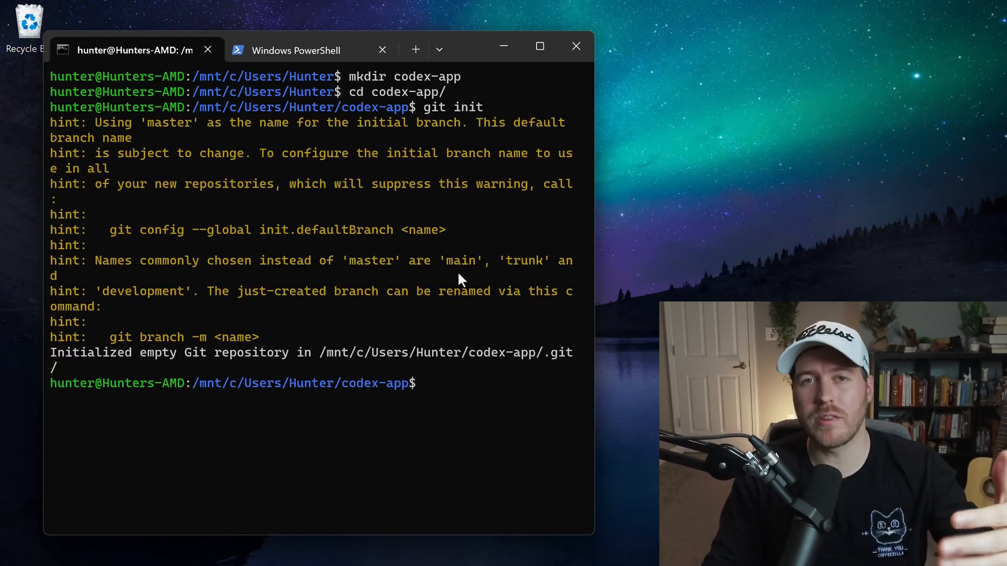
{"action": "type", "text": "codex"}
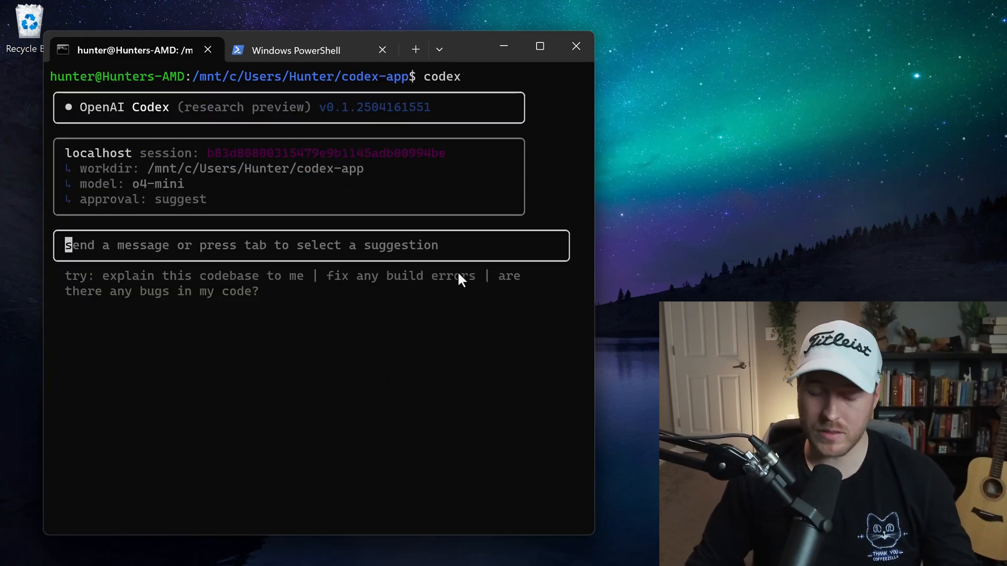
Show Codex help with /h, highlight the model name, and enter /model.
{"action": "type", "text": "/h"}
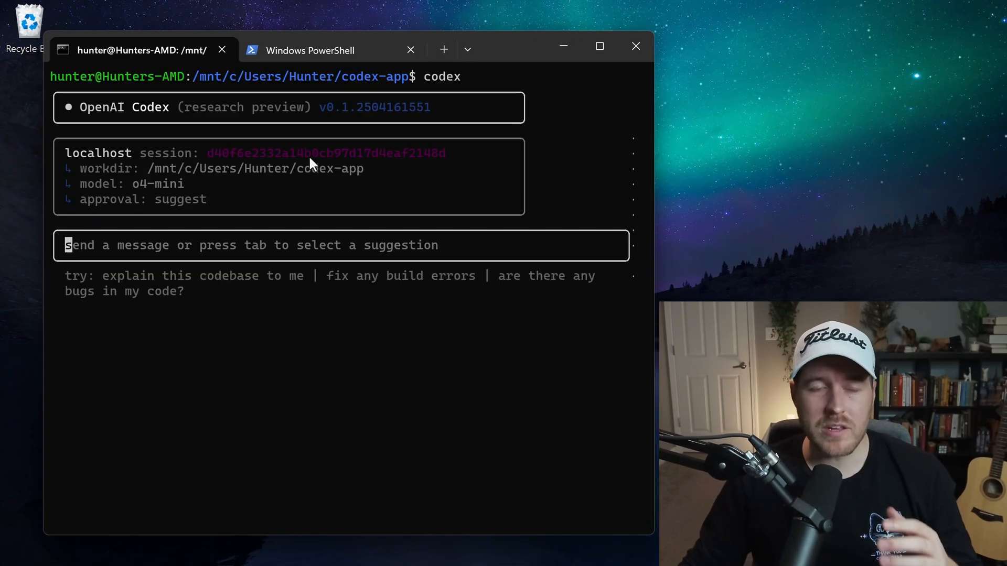
{"action": "mouse_move", "coordinate": [131, 192]}
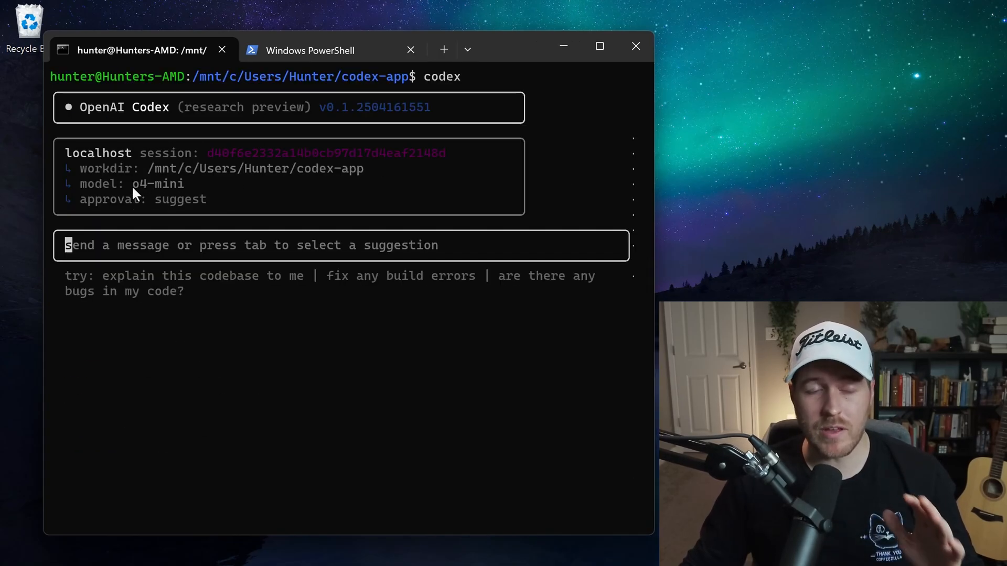
{"action": "double_click", "coordinate": [156, 183]}
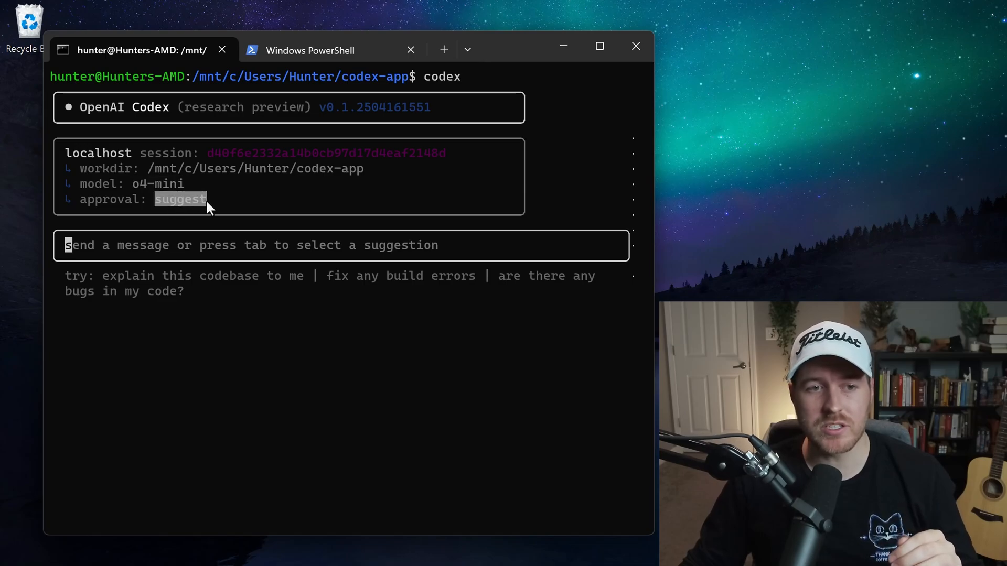
{"action": "type", "text": "/model"}
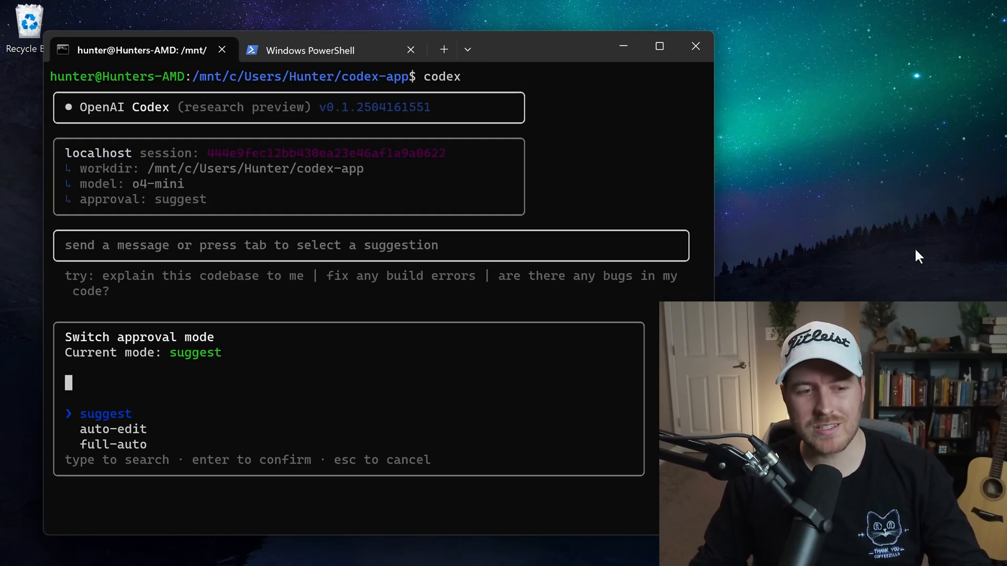
Select full-auto approval and request a React shadcn todo app with persistence.
{"action": "key", "text": "down"}
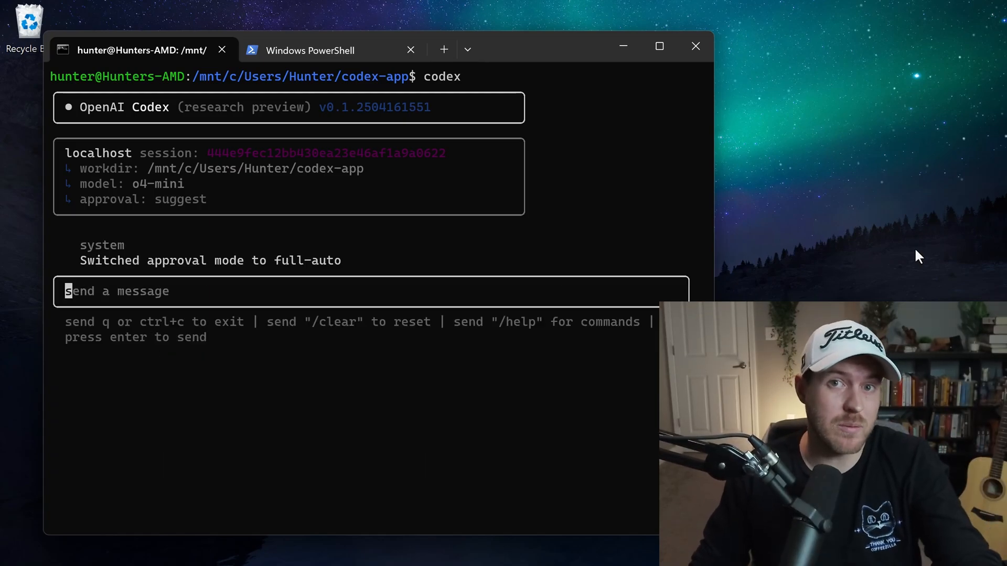
{"action": "type", "text": "Create a react webapp with shadcn that is a todo app with persistence"}
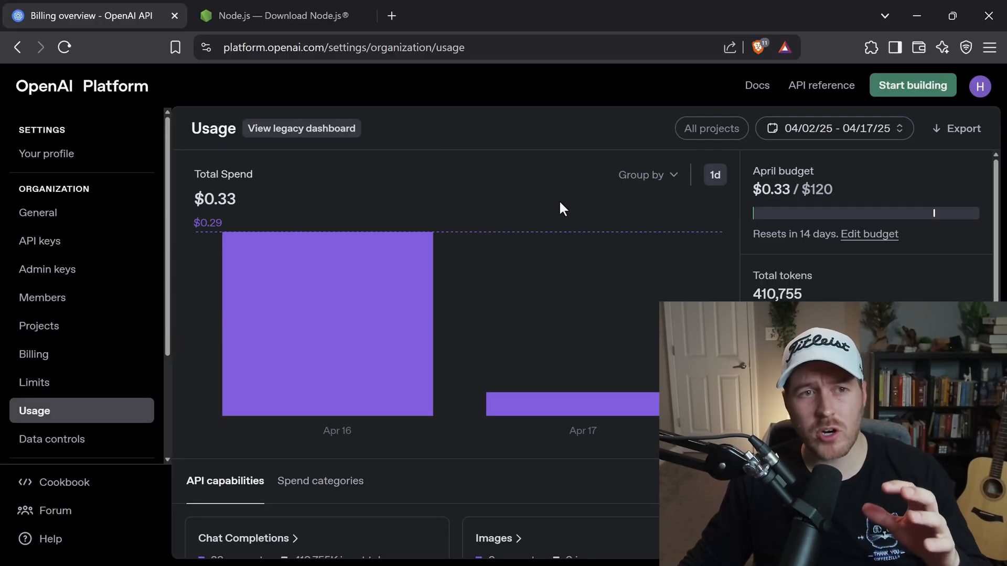
{"action": "mouse_move", "coordinate": [613, 378]}
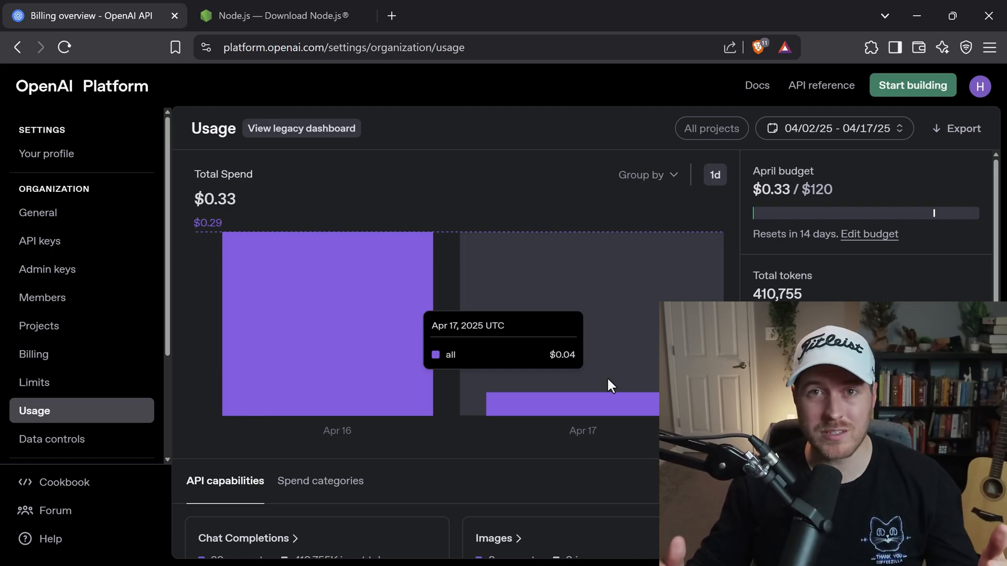
Open the organization's General settings, which show the organization as verified.
{"action": "left_click", "coordinate": [37, 212]}
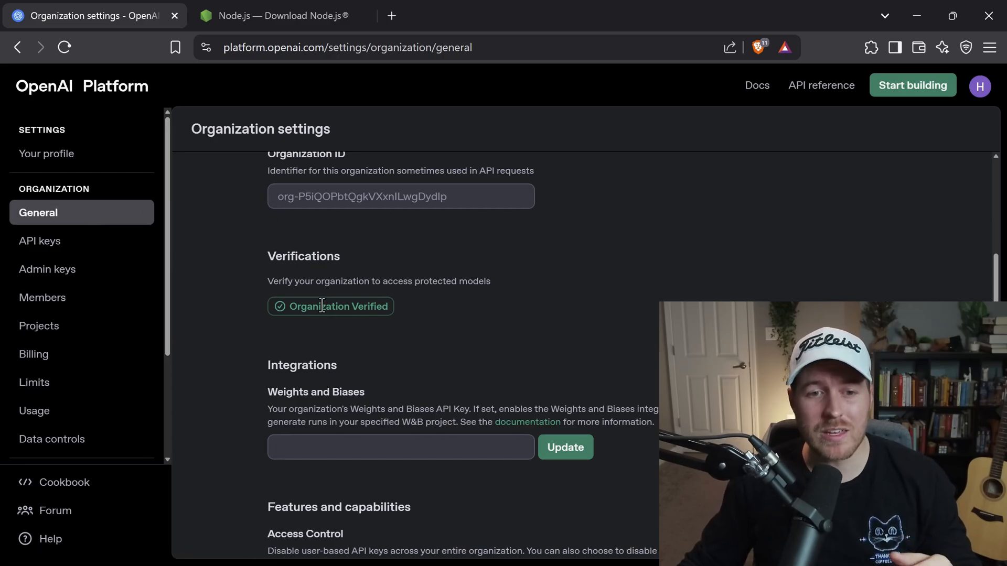
{"action": "mouse_move", "coordinate": [321, 320]}
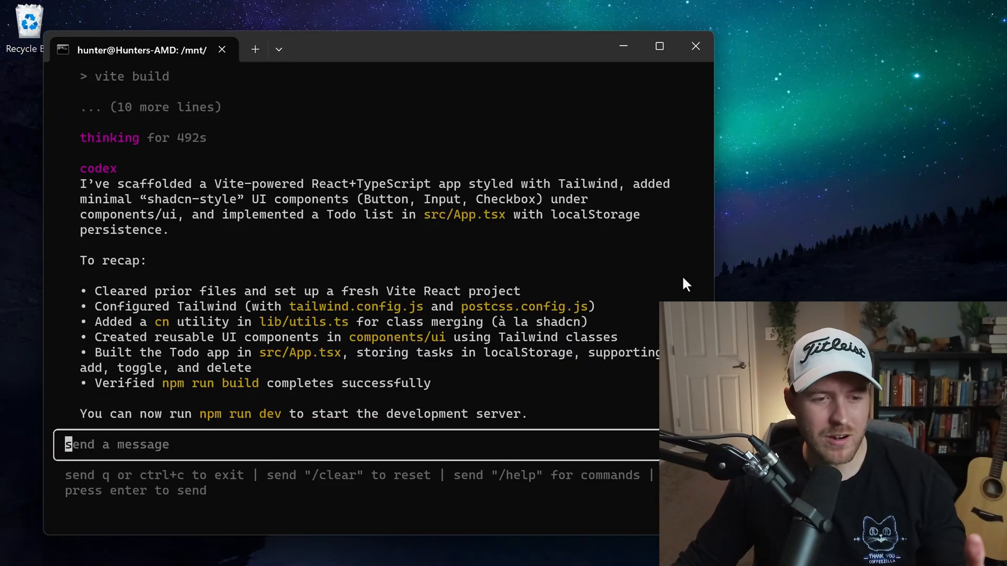
{"action": "mouse_move", "coordinate": [149, 421]}
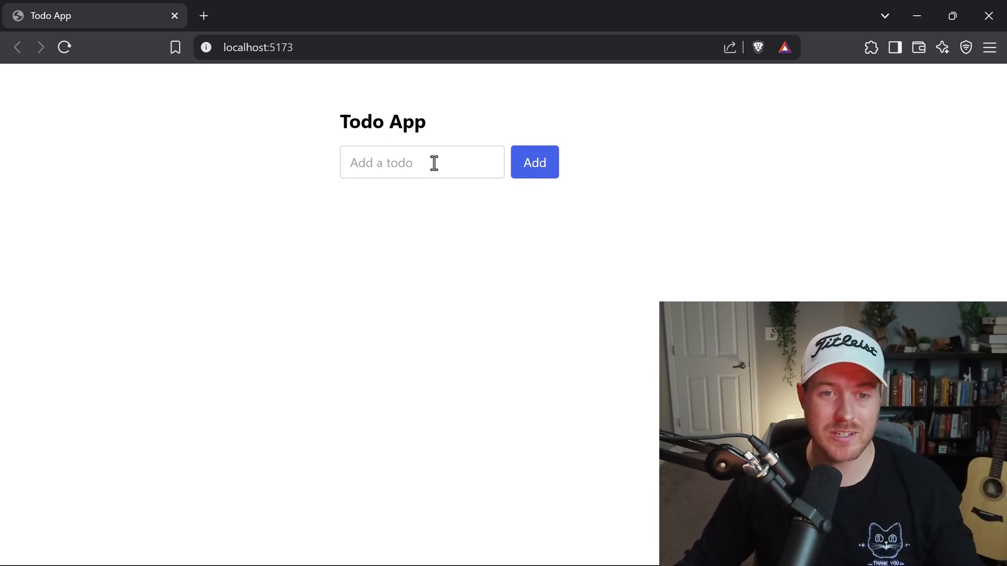
Add the todo 'Make a video' and mark it as done.
{"action": "type", "text": "Make a video"}
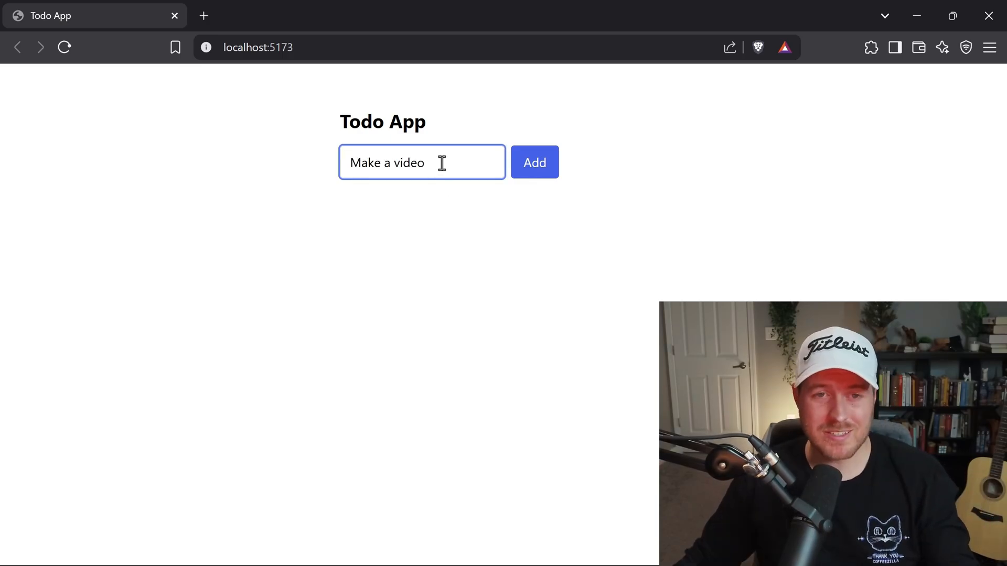
{"action": "left_click", "coordinate": [534, 162]}
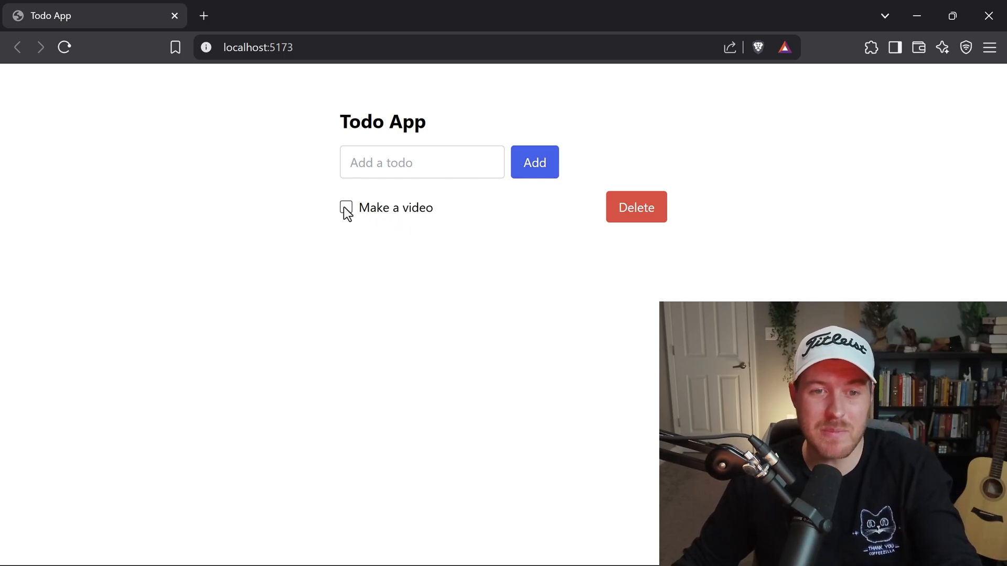
{"action": "left_click", "coordinate": [345, 208]}
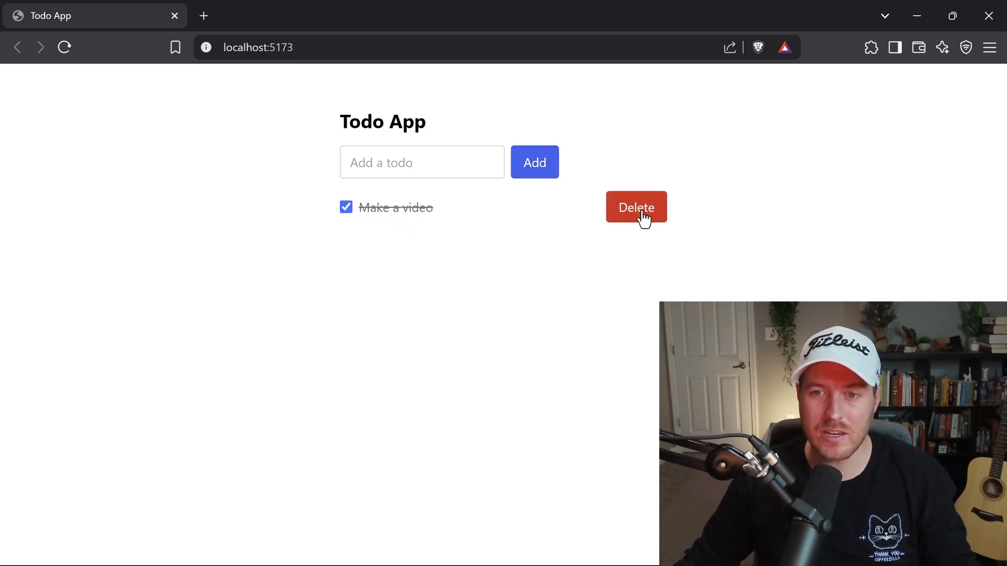
Add 'Post about my video' and delete the completed 'Make a video' todo.
{"action": "left_click", "coordinate": [421, 162]}
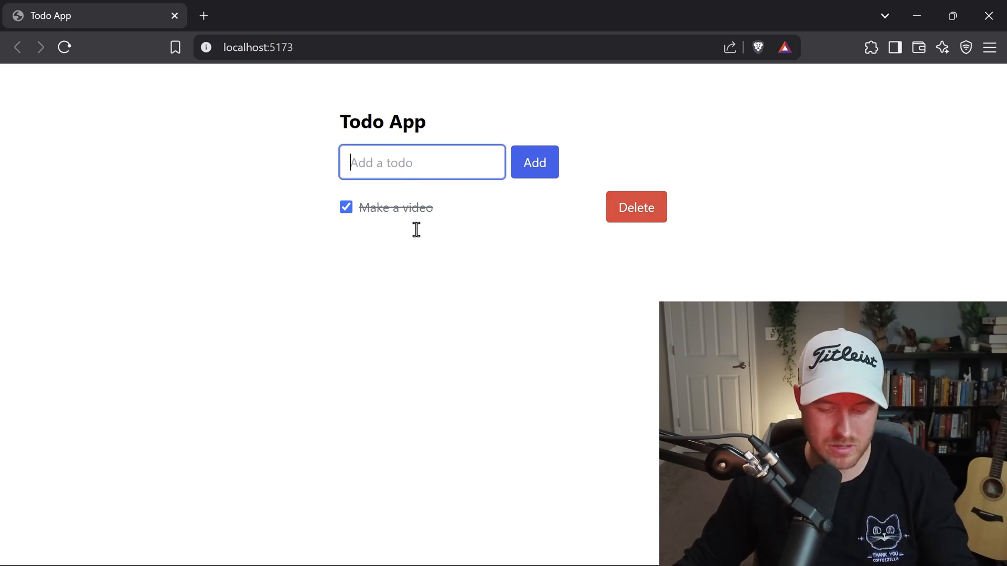
{"action": "left_click", "coordinate": [534, 162]}
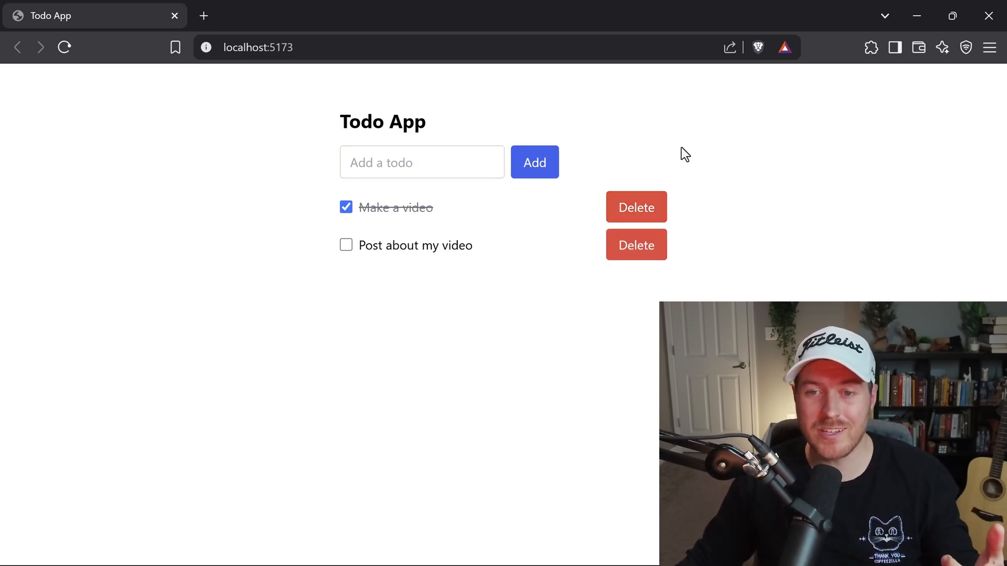
{"action": "left_click", "coordinate": [636, 206]}
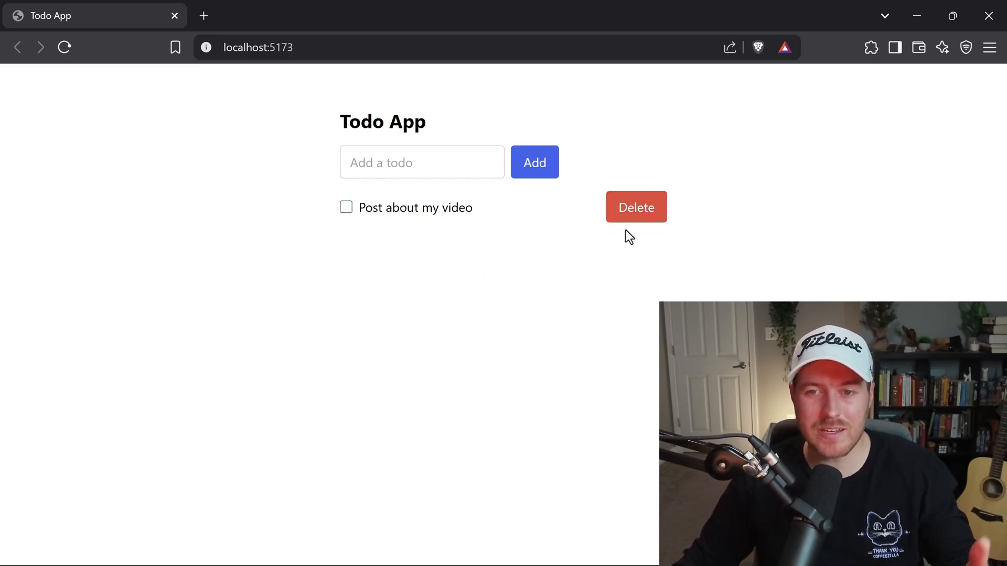
{"action": "left_click", "coordinate": [636, 207]}
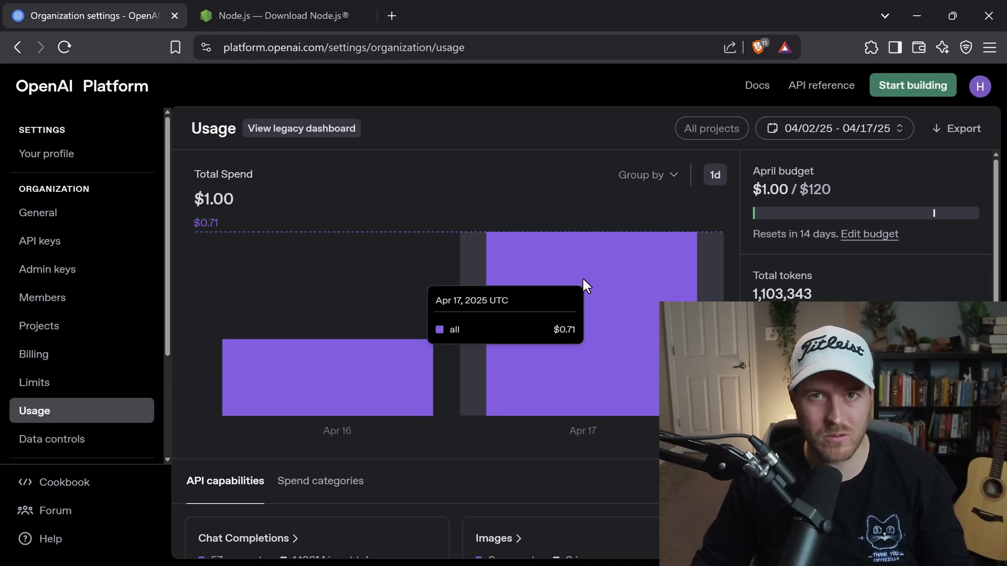
{"action": "mouse_move", "coordinate": [559, 310]}
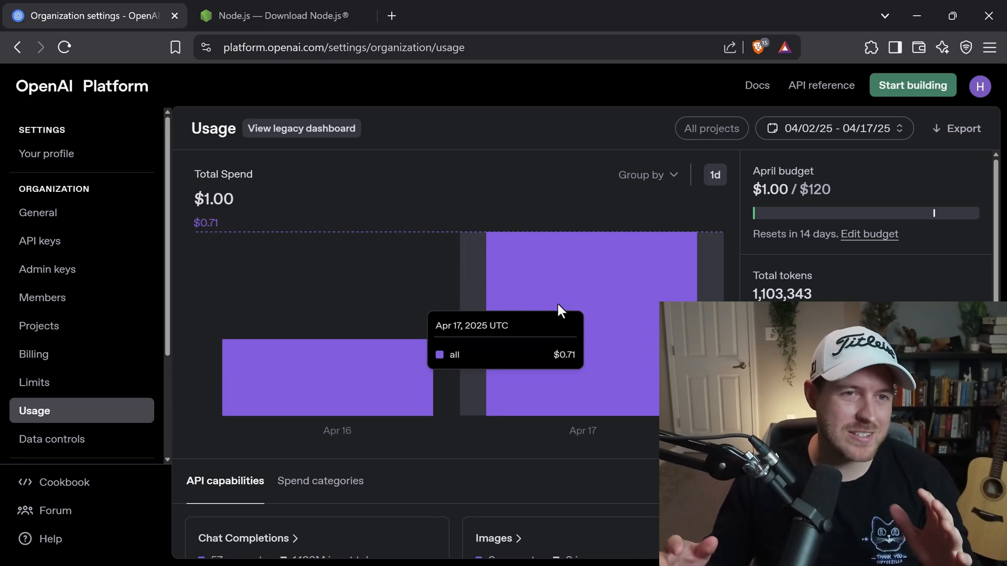